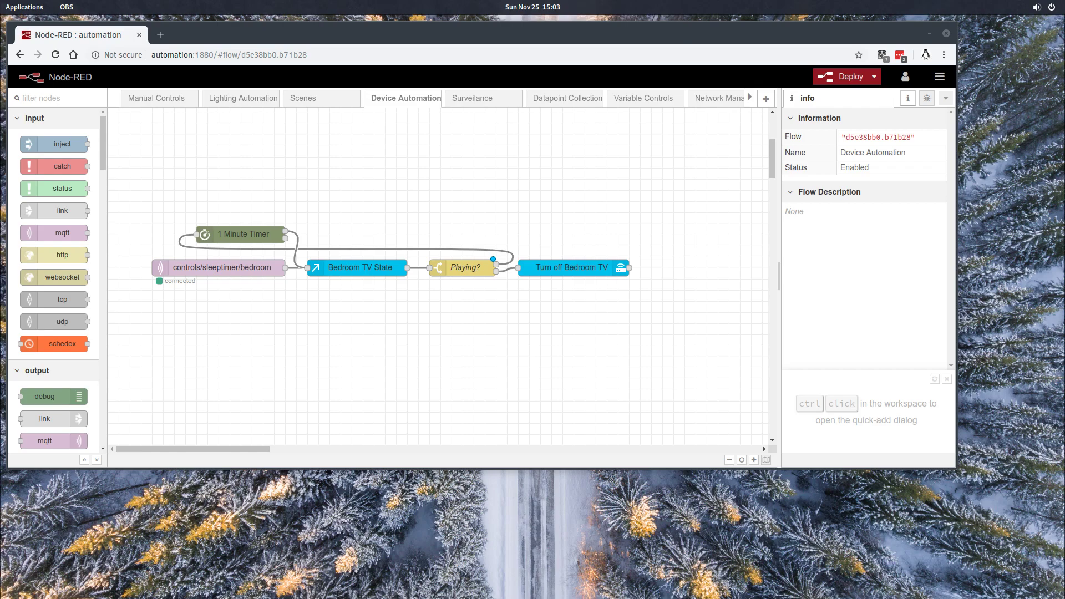
# Show the info and help for the controls/sleeptimer/bedroom MQTT in node
pyautogui.click(218, 268)
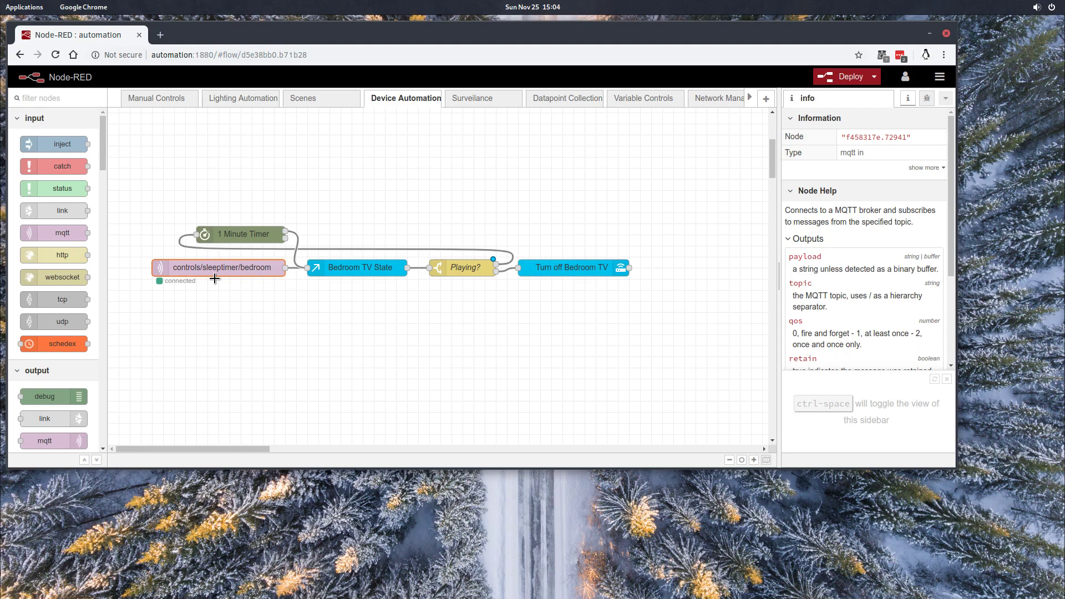
pyautogui.moveTo(327, 73)
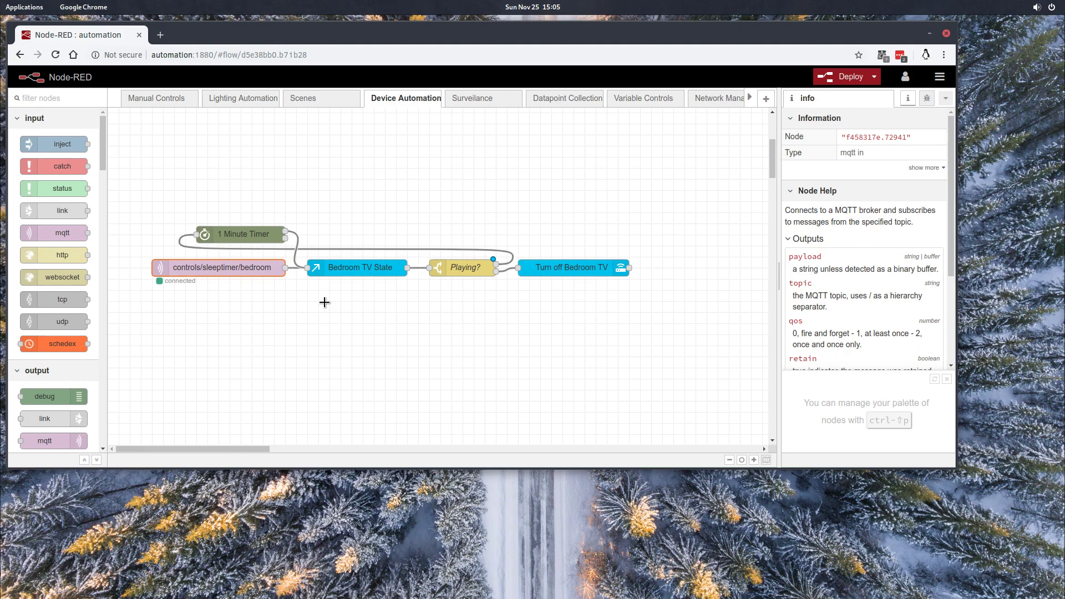
pyautogui.moveTo(243, 267)
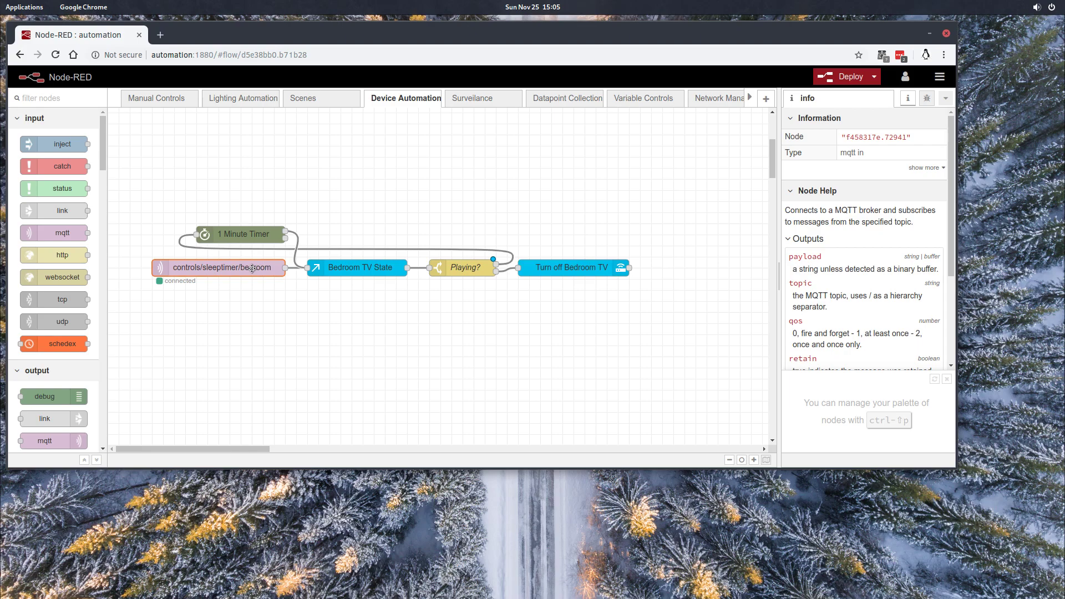
pyautogui.moveTo(319, 266)
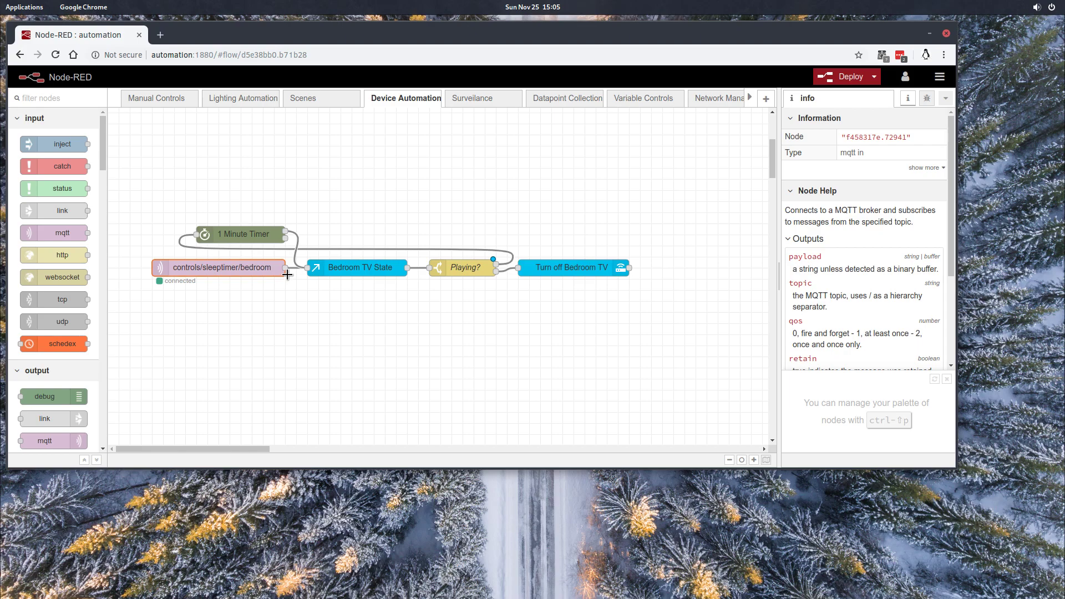
# Review the Bedroom TV State node's Chromecast media player Entity ID, then close it
pyautogui.doubleClick(356, 268)
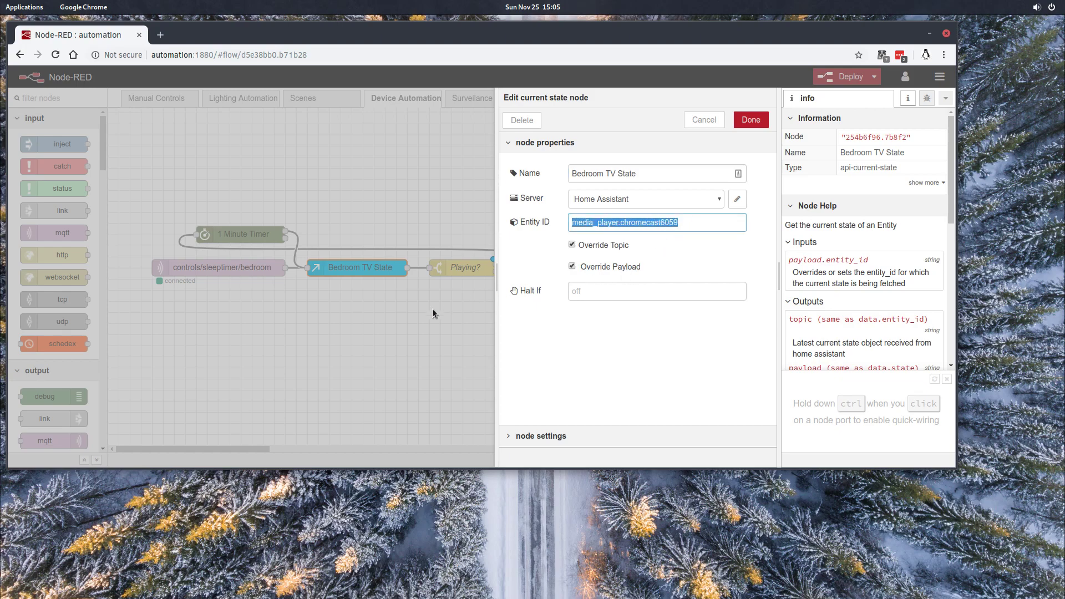
pyautogui.click(750, 120)
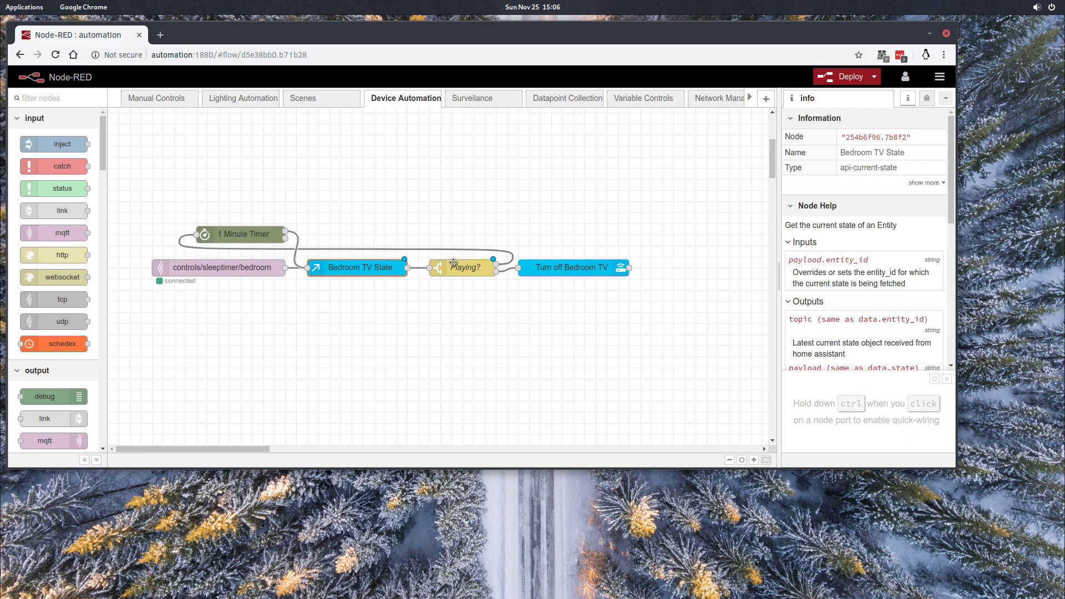
pyautogui.moveTo(372, 257)
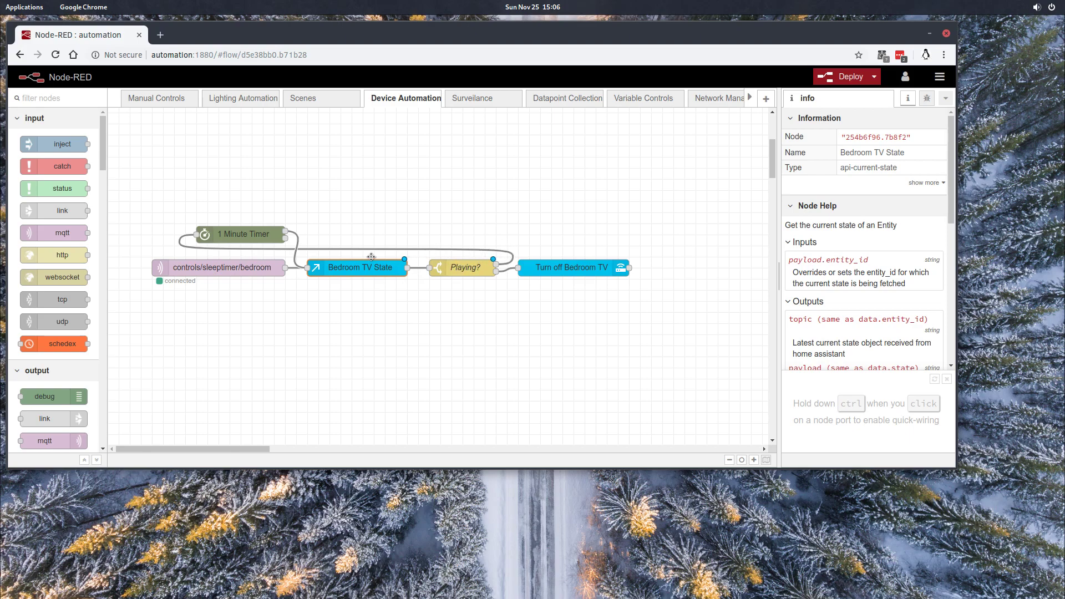
pyautogui.moveTo(198, 234)
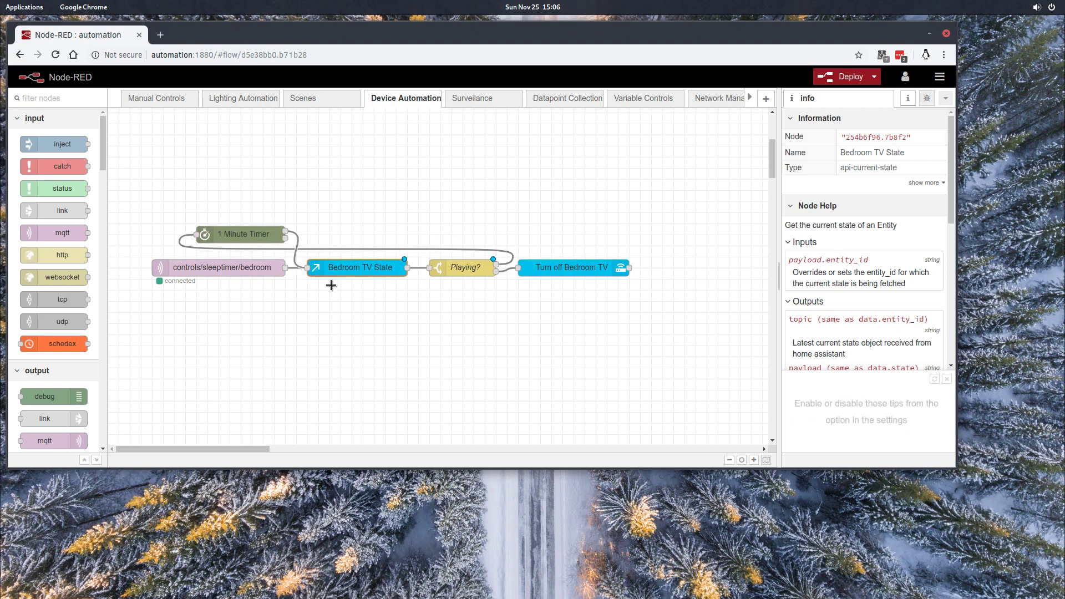
pyautogui.moveTo(411, 268)
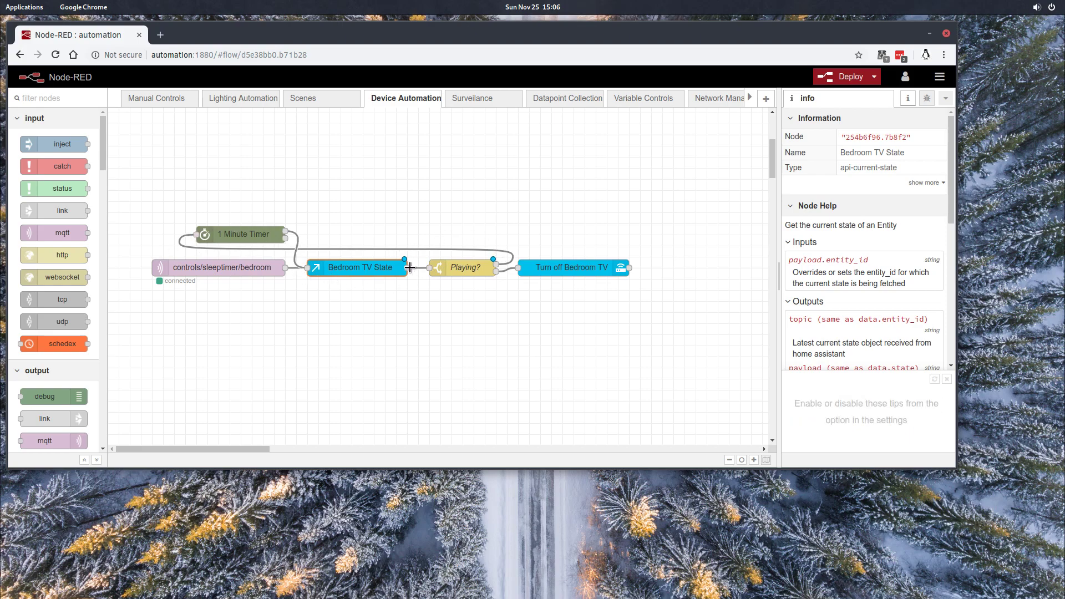
pyautogui.moveTo(353, 247)
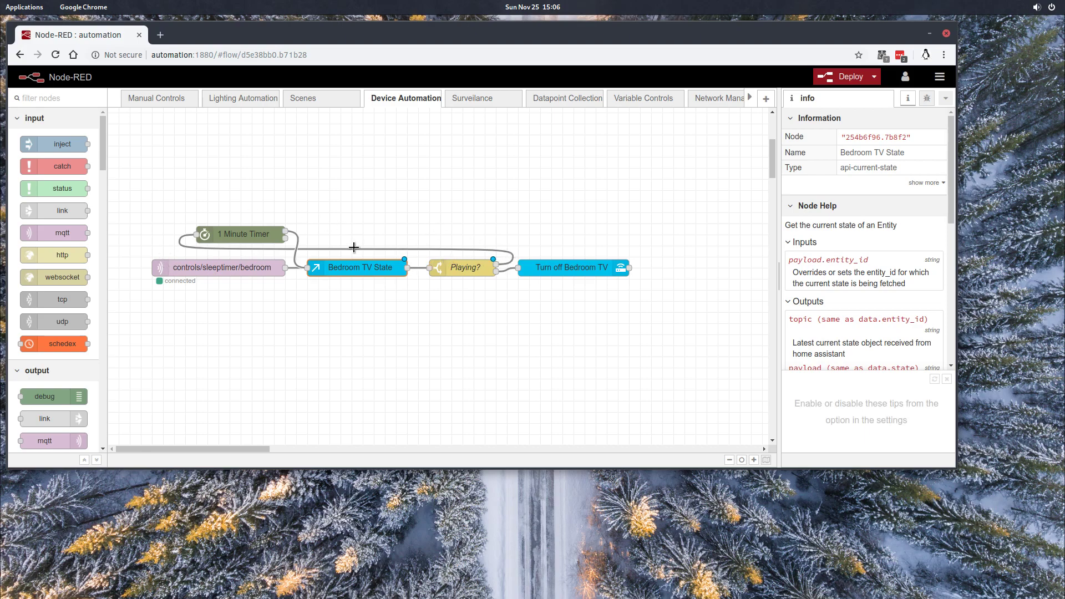
pyautogui.moveTo(389, 278)
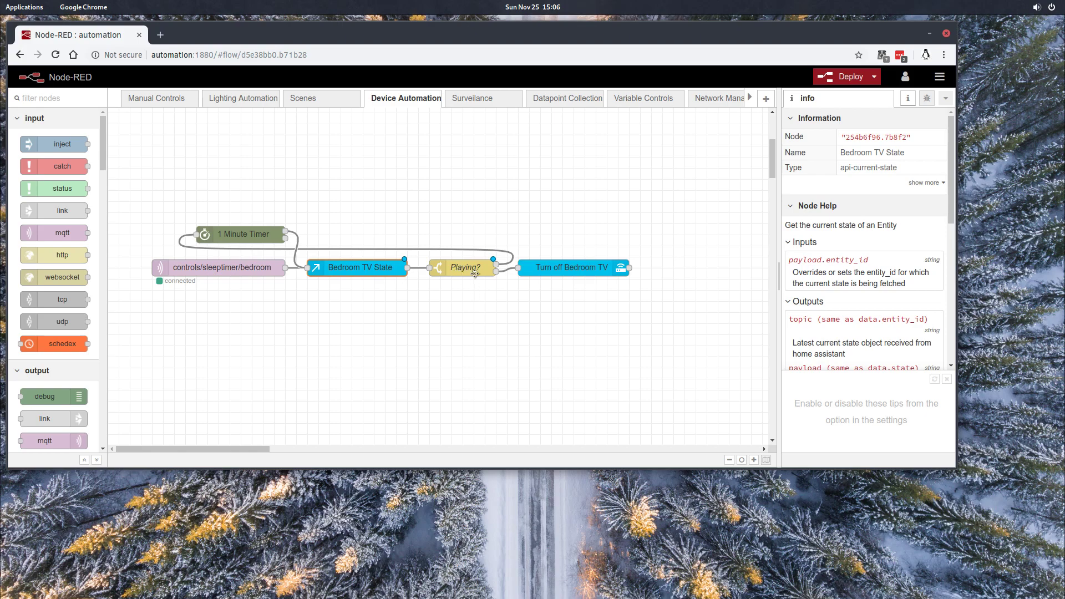
# Review the Turn off Bedroom TV node's switch turn_off service call settings
pyautogui.doubleClick(573, 267)
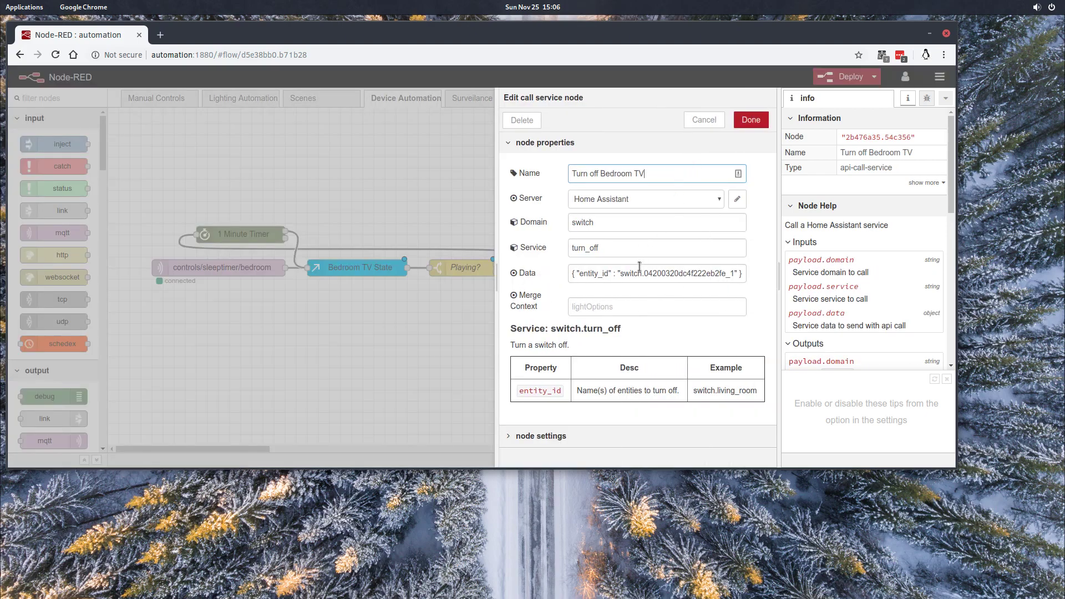
pyautogui.moveTo(704, 120)
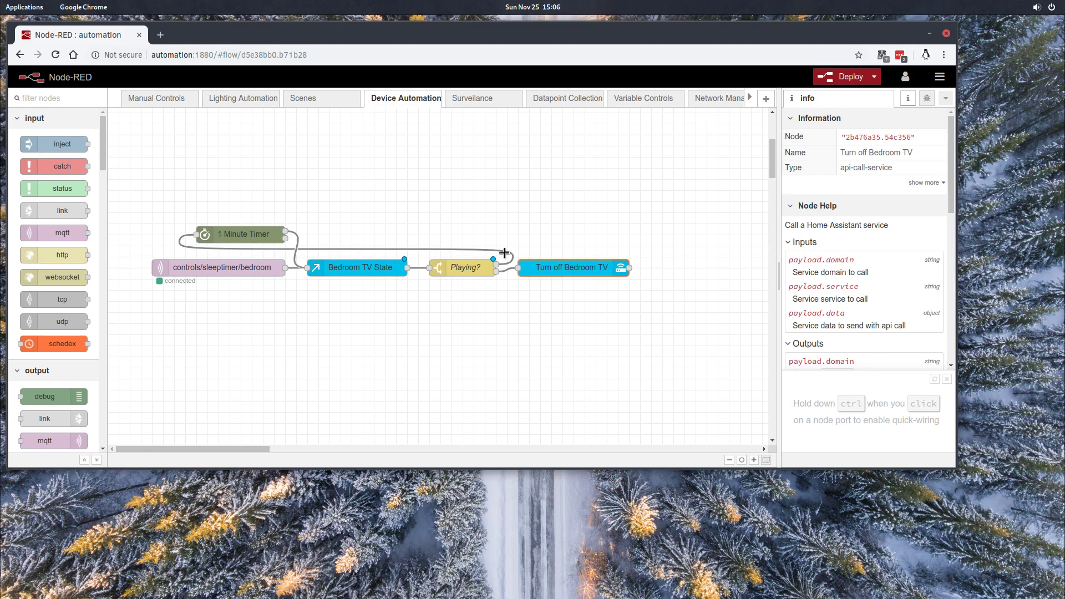
pyautogui.moveTo(568, 114)
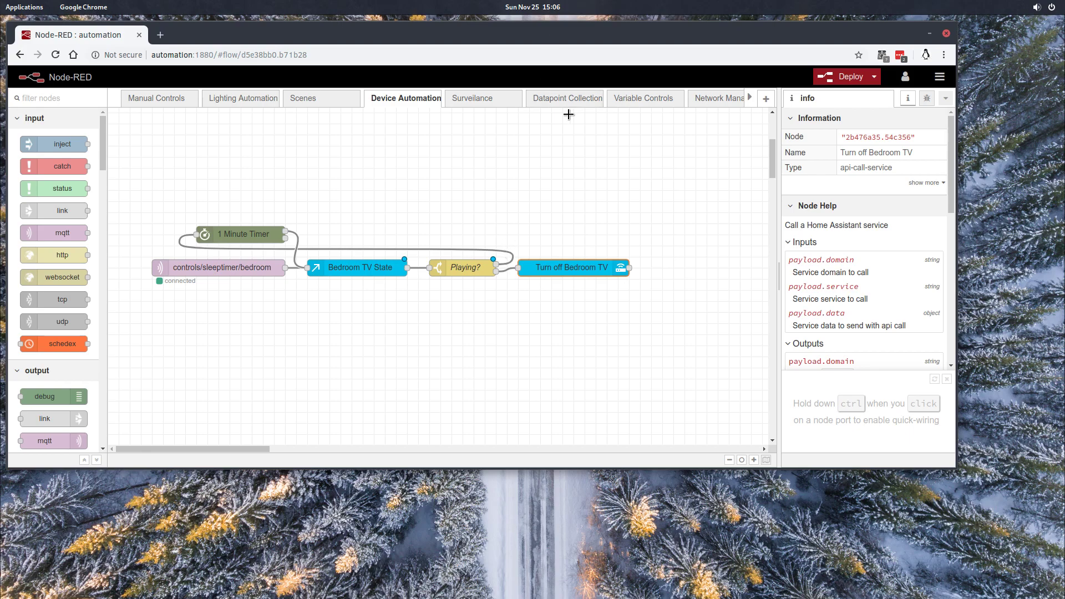
# Review the Playing? switch's == playing and != playing rules, then close it
pyautogui.doubleClick(464, 268)
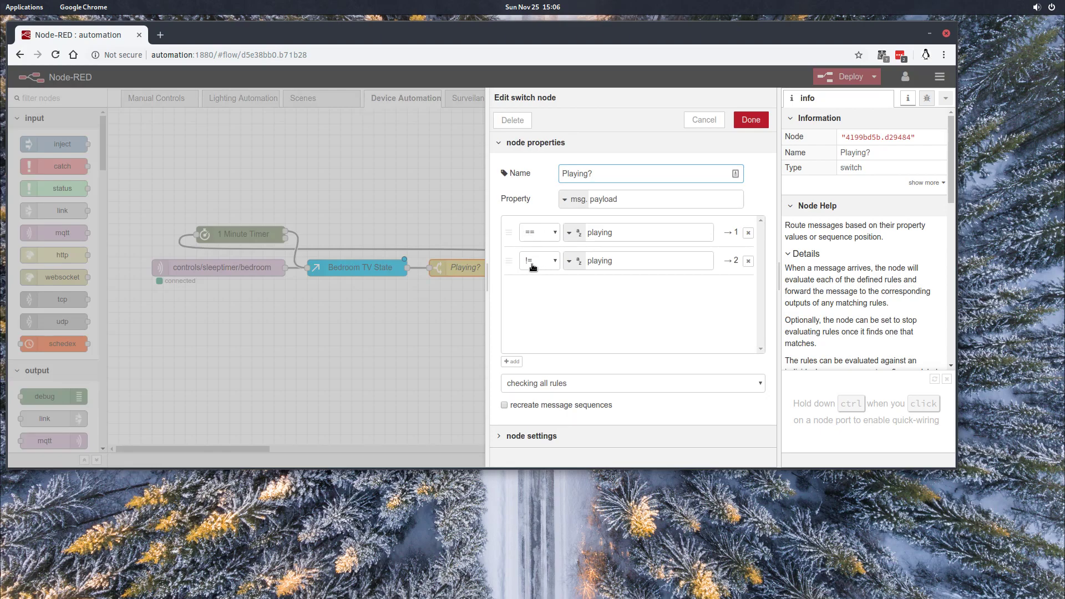
pyautogui.click(750, 120)
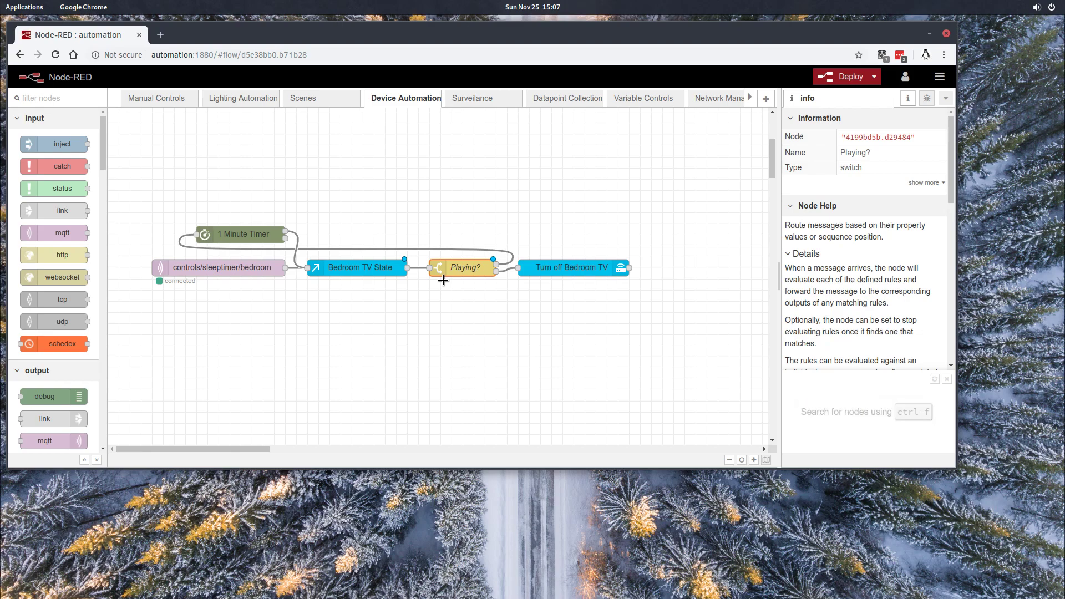
pyautogui.moveTo(431, 203)
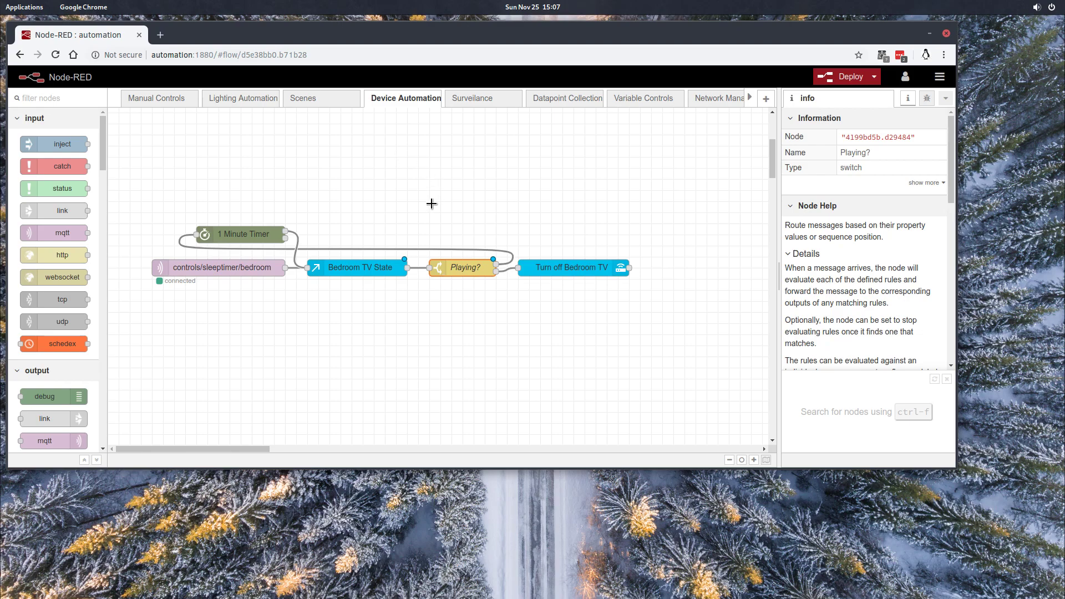
pyautogui.moveTo(396, 149)
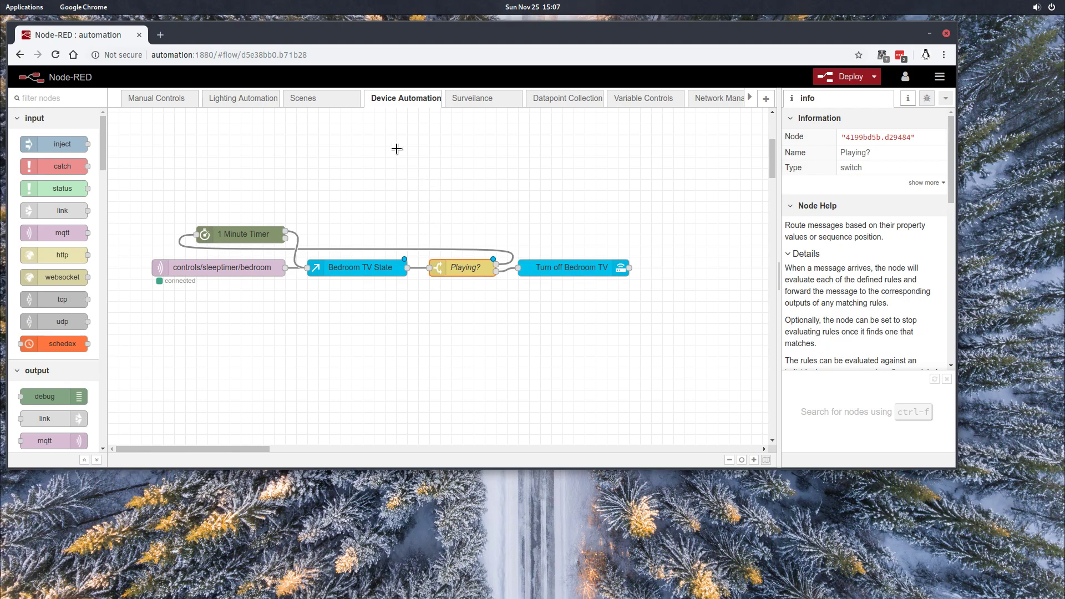